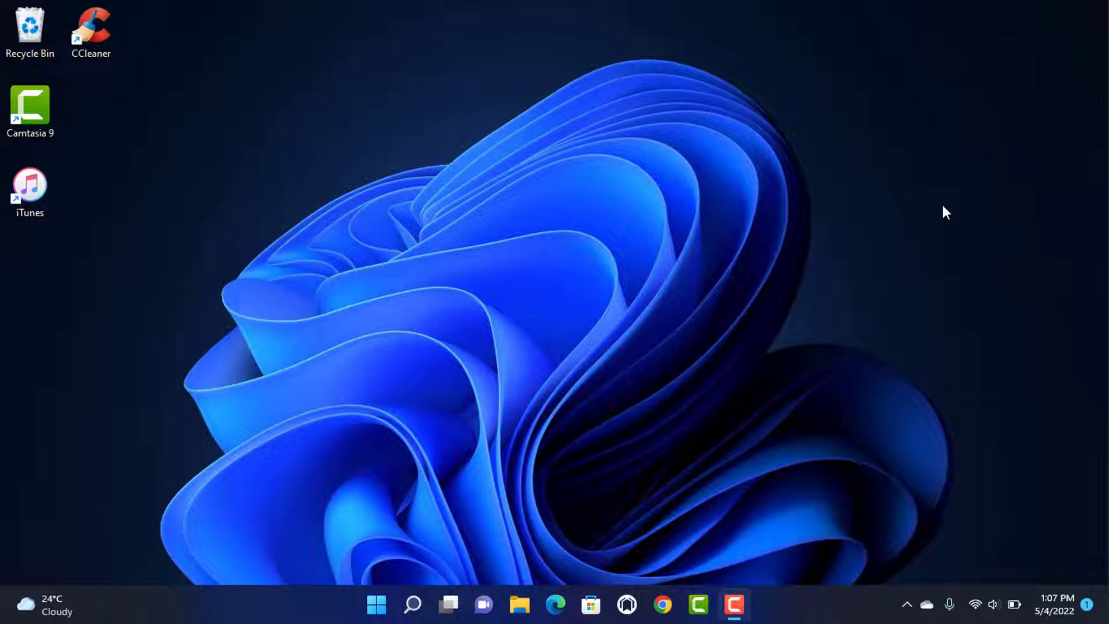
pyautogui.moveTo(679, 604)
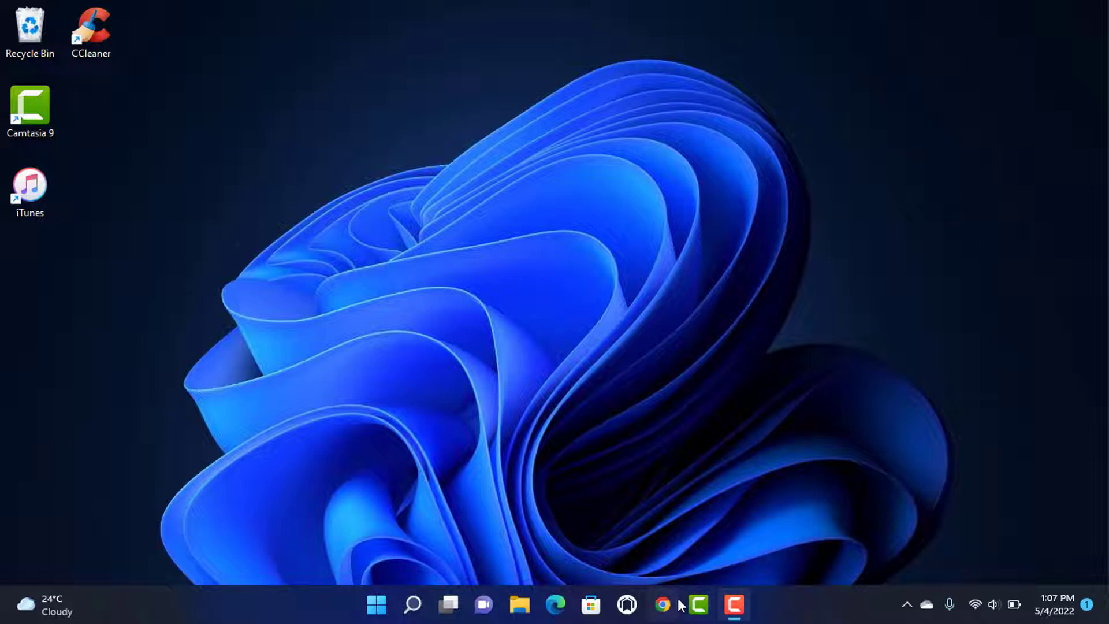
# Launch Chrome and navigate to web.telegram.org.
pyautogui.click(660, 605)
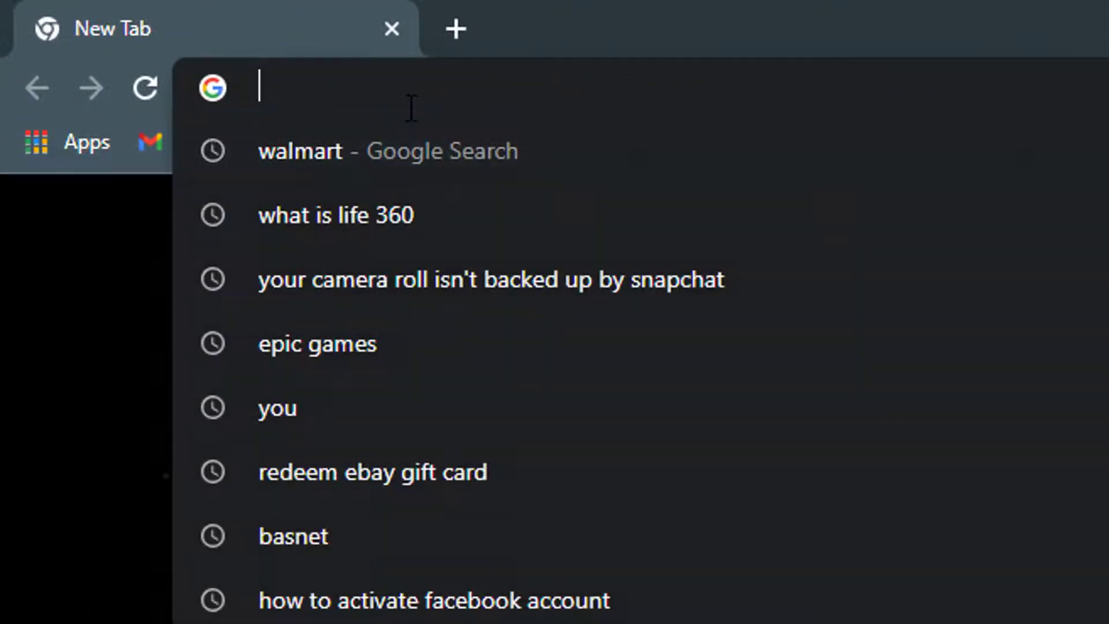
pyautogui.write('web.t')
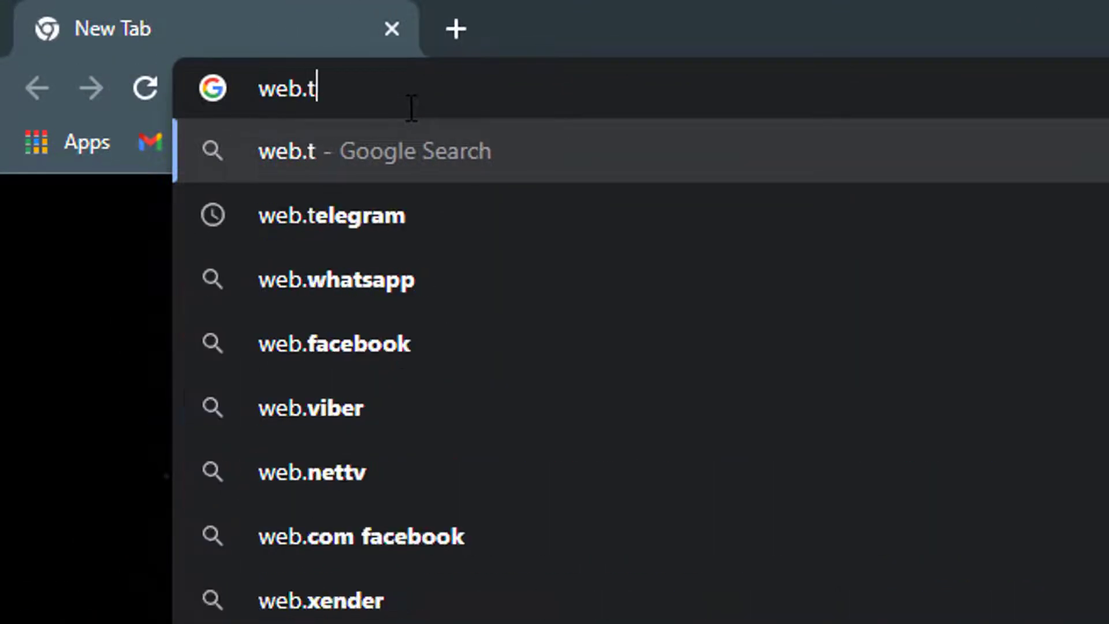
pyautogui.write('elegram')
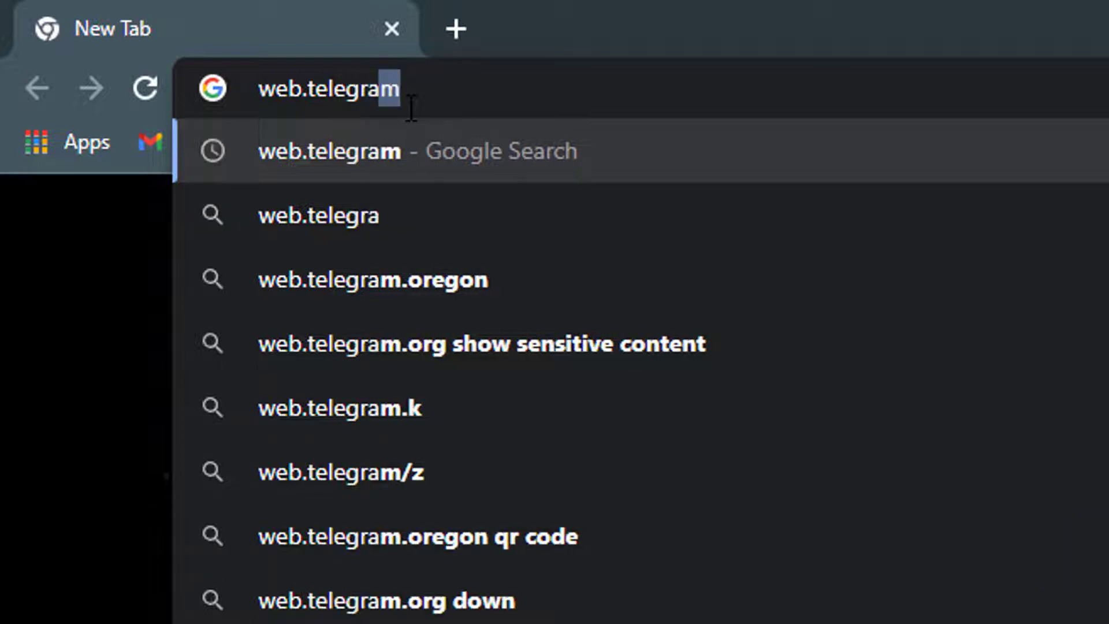
pyautogui.write(',.org')
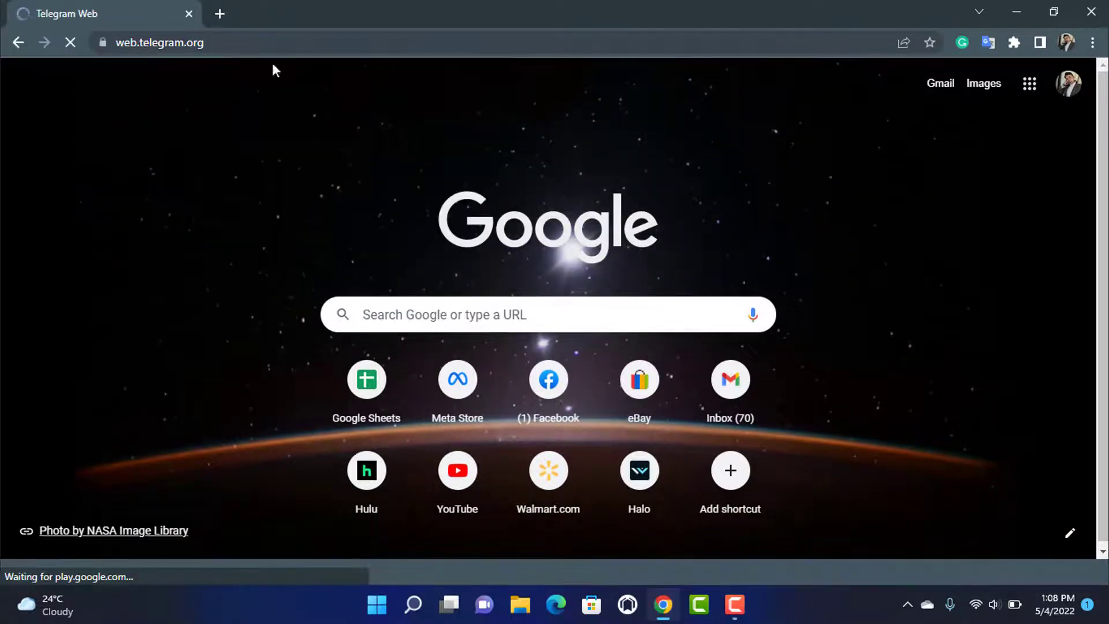
# Wait on the address bar as the QR-code login page finishes loading.
pyautogui.click(158, 42)
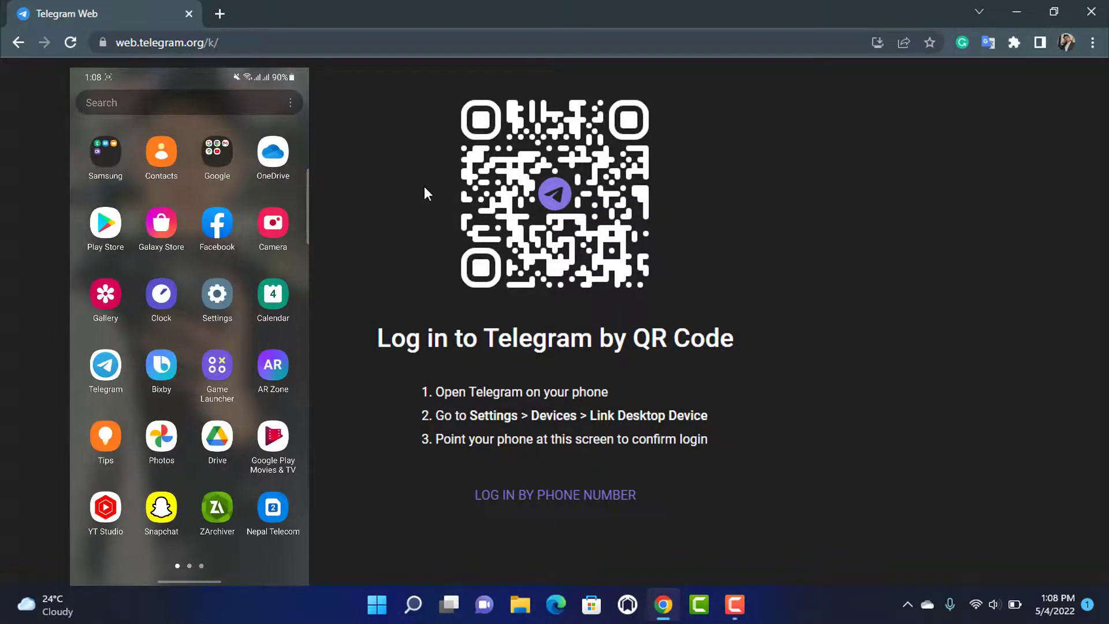
# Launch Telegram on the mirrored phone and show its main menu.
pyautogui.click(104, 365)
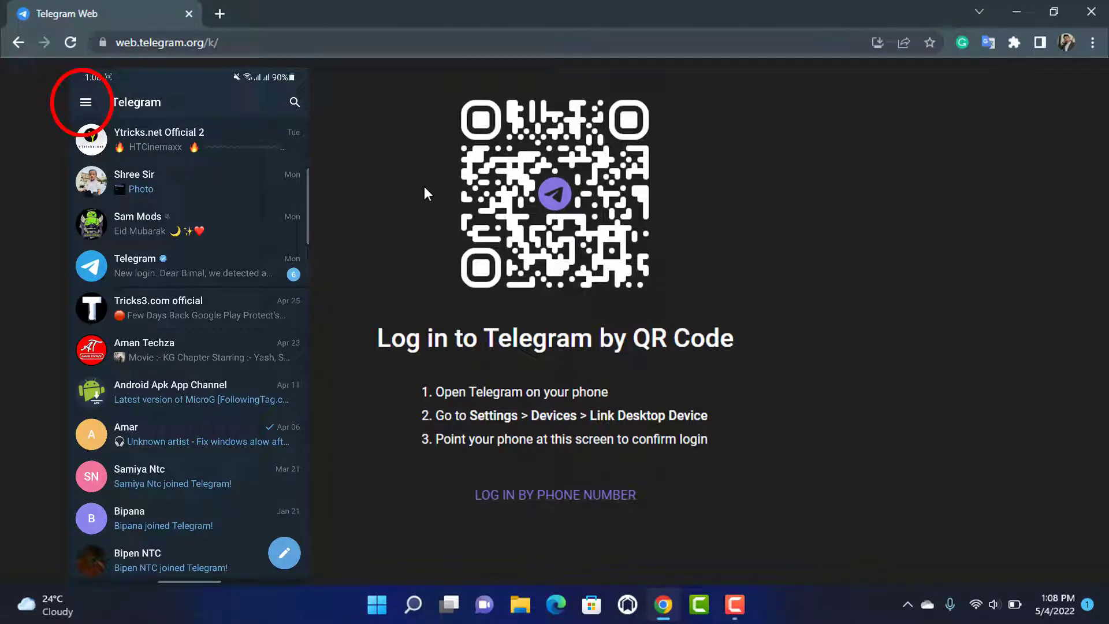
pyautogui.click(86, 102)
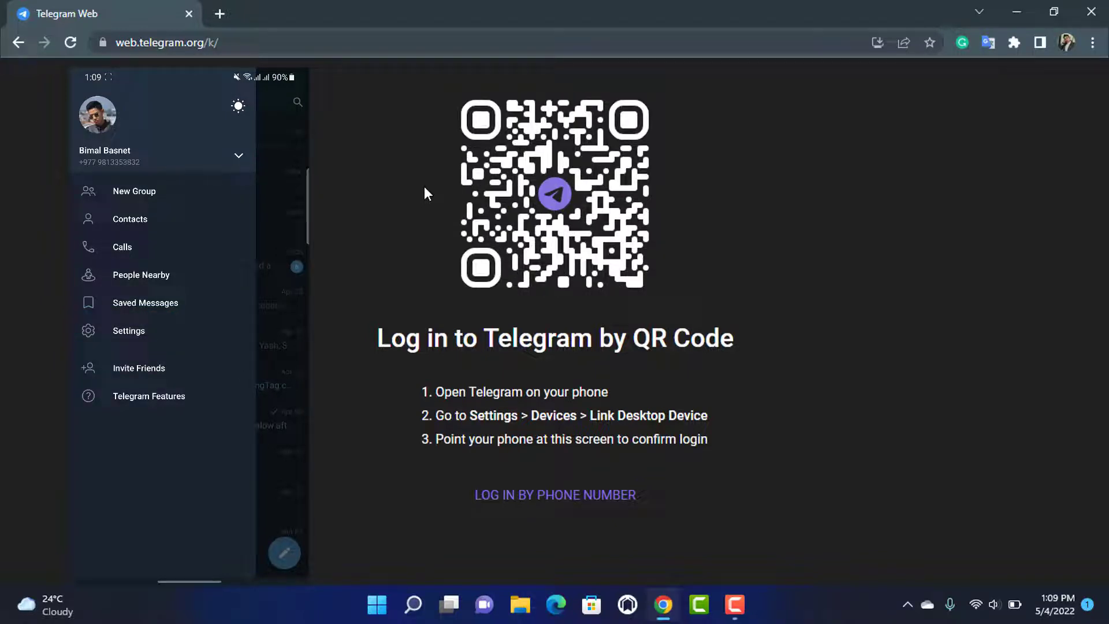
# Go to Settings > Devices on the phone to link the Chrome session via QR.
pyautogui.click(129, 330)
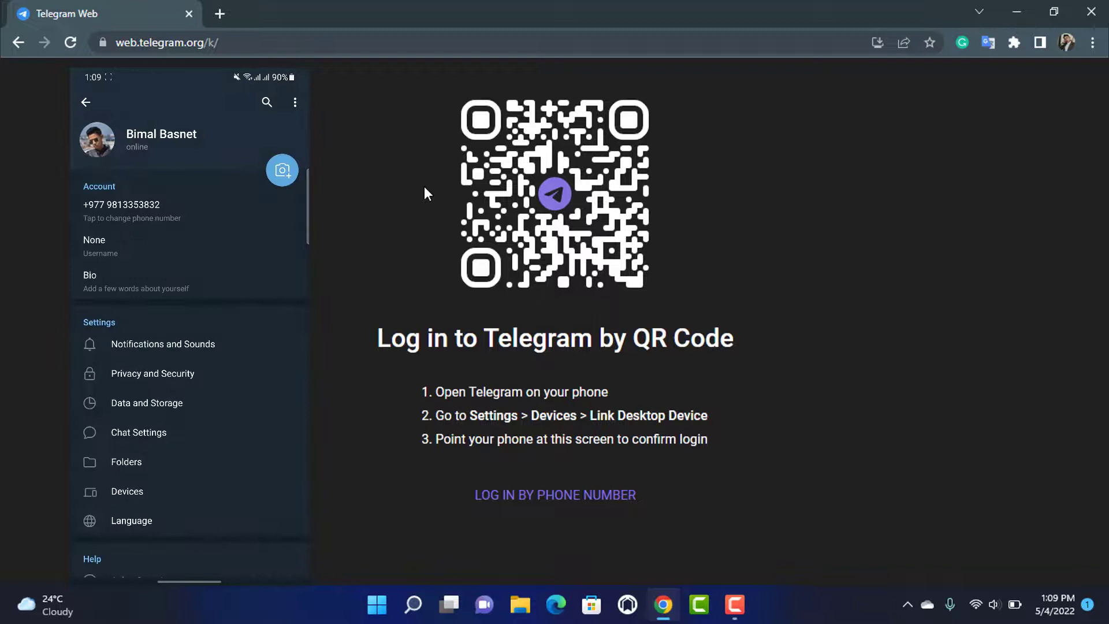
pyautogui.scroll(-3)
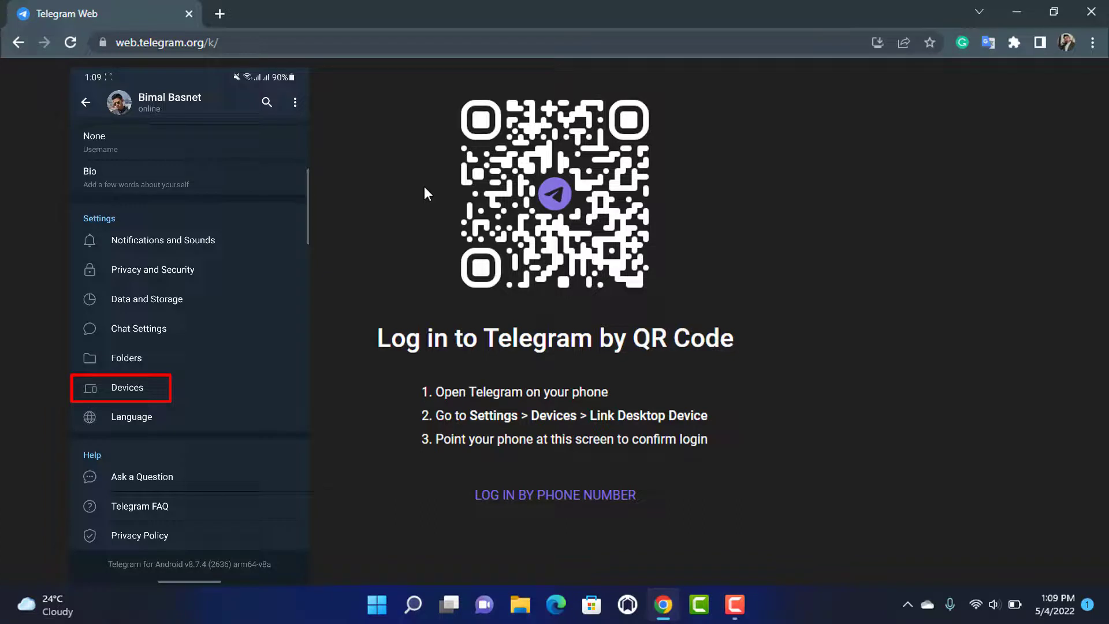
pyautogui.click(127, 388)
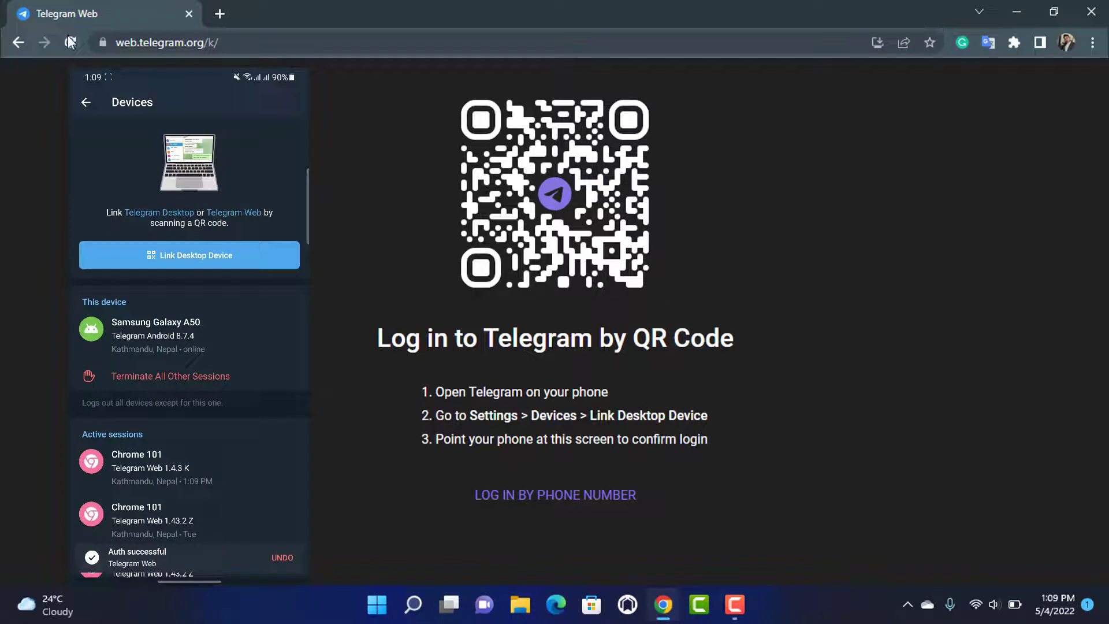
# Reload Telegram Web so it signs in and shows the chat list.
pyautogui.click(70, 42)
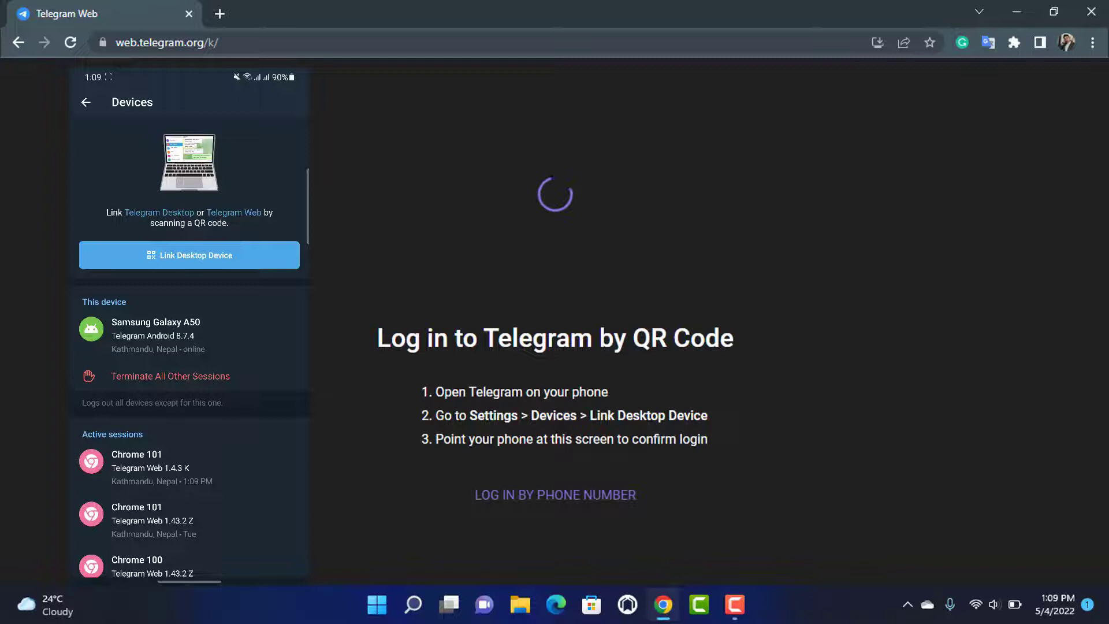
pyautogui.click(189, 255)
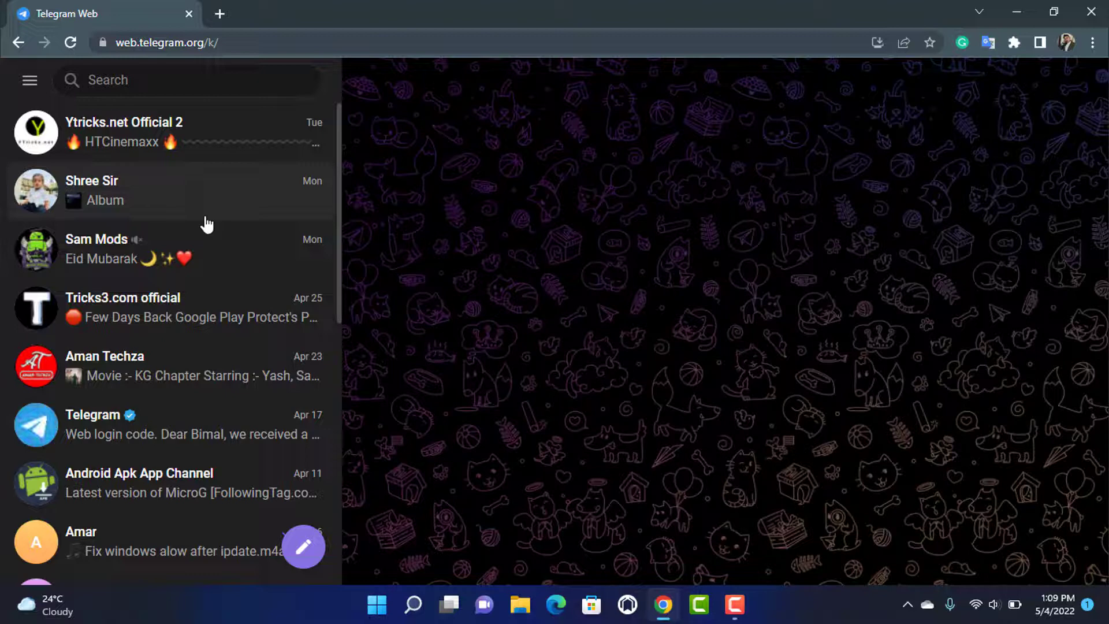
pyautogui.moveTo(292, 277)
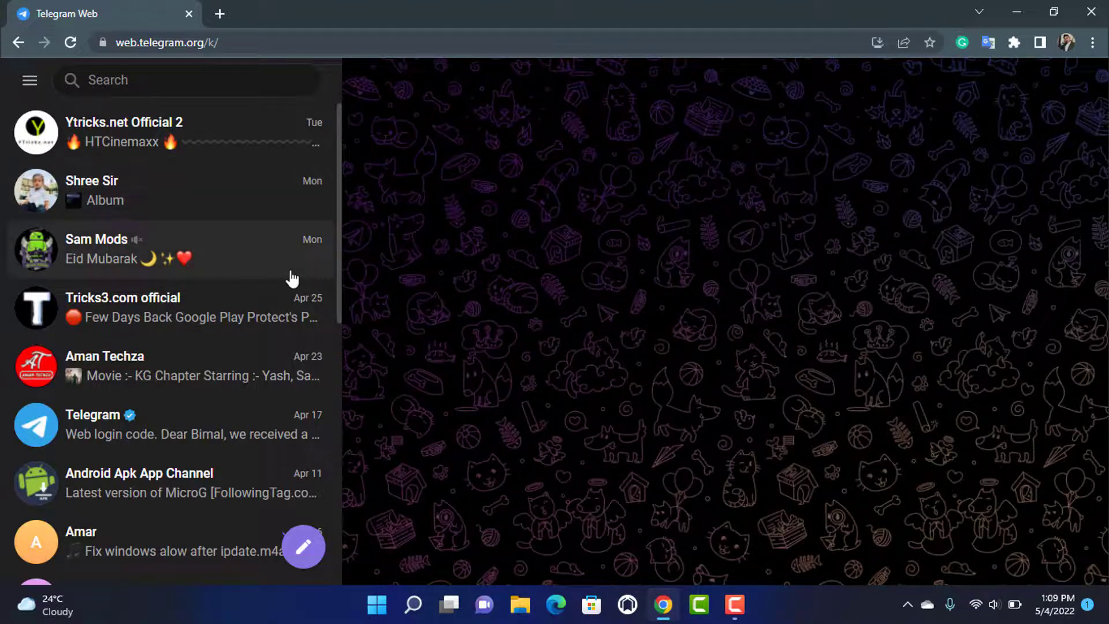